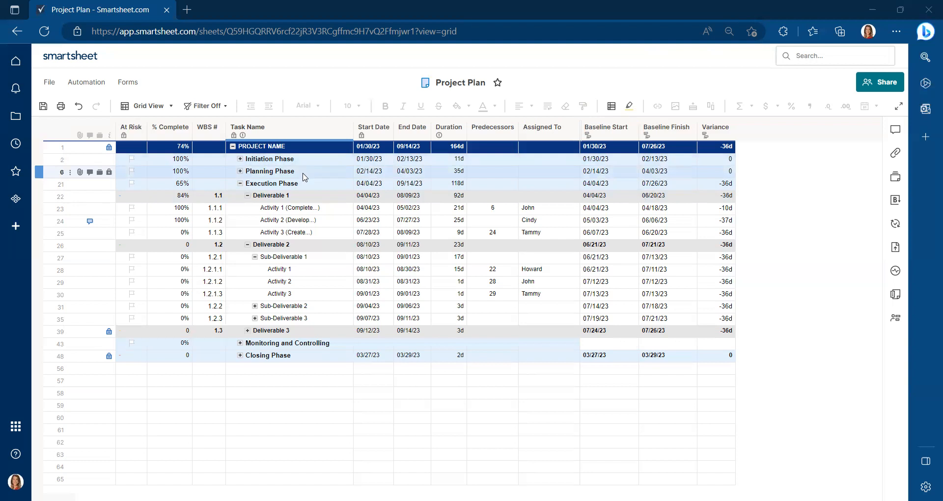
Step: Inspect the Activity rows and Activity 1's -10d variance in the grid
left_click(289, 233)
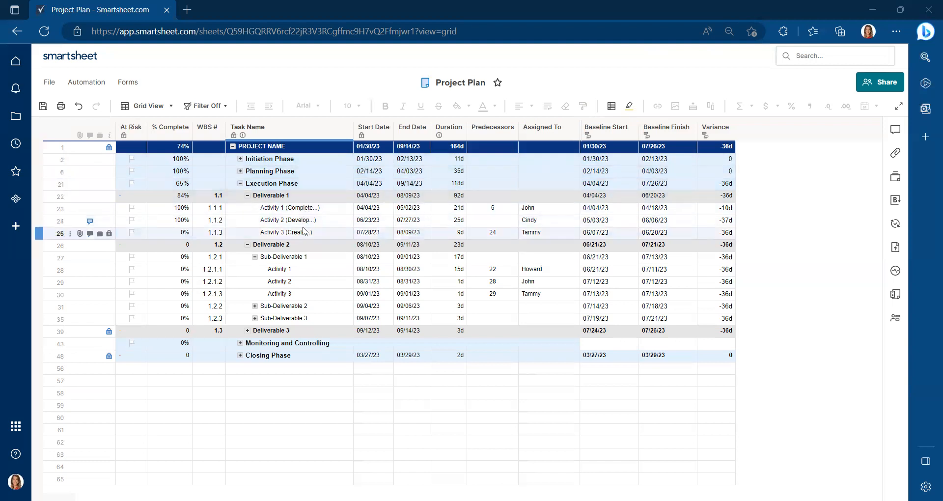
left_click(288, 208)
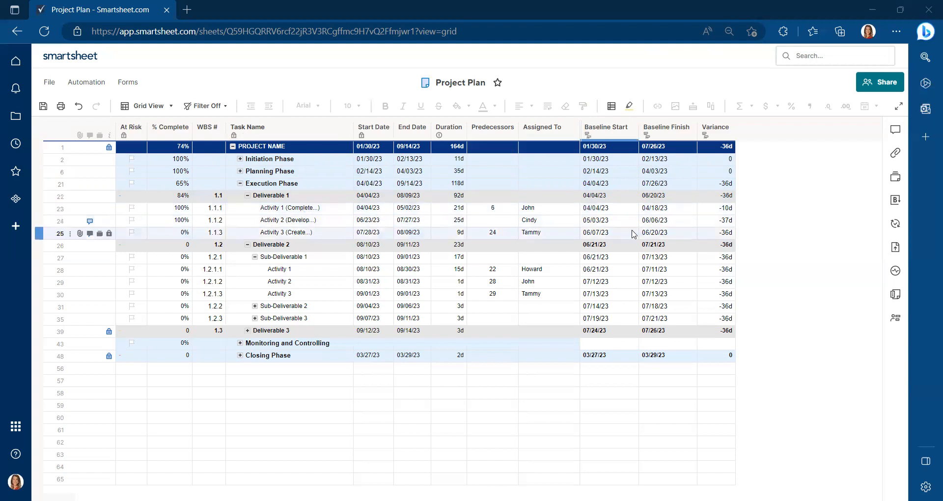
mouse_move(615, 241)
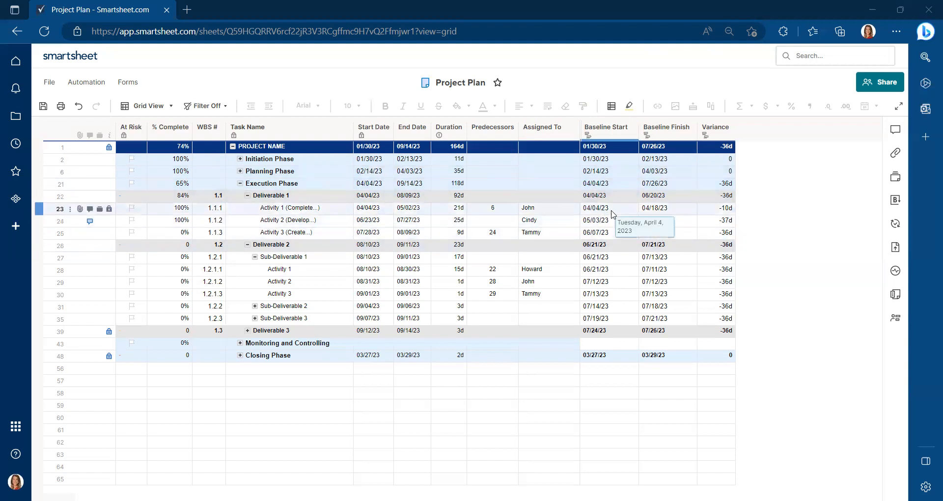
mouse_move(710, 214)
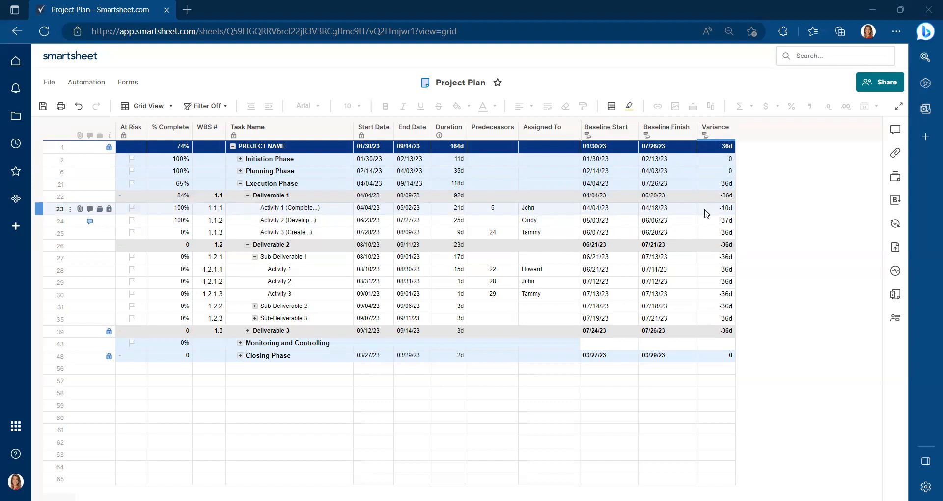
left_click(715, 208)
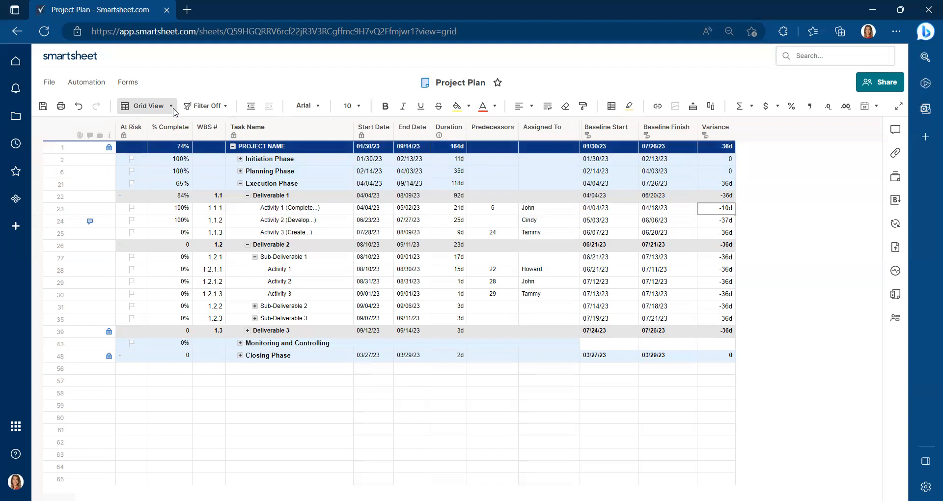
Step: Switch the Project Plan sheet from Grid view to Gantt view
left_click(146, 105)
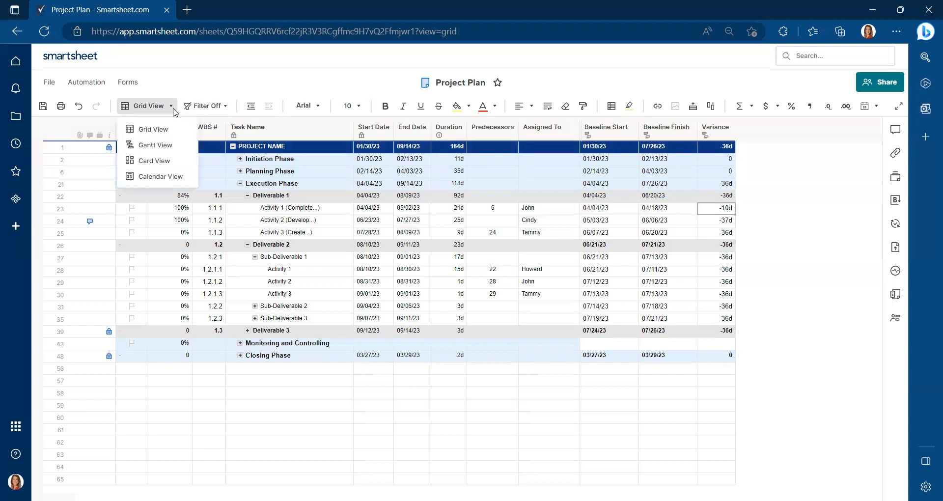
mouse_move(155, 145)
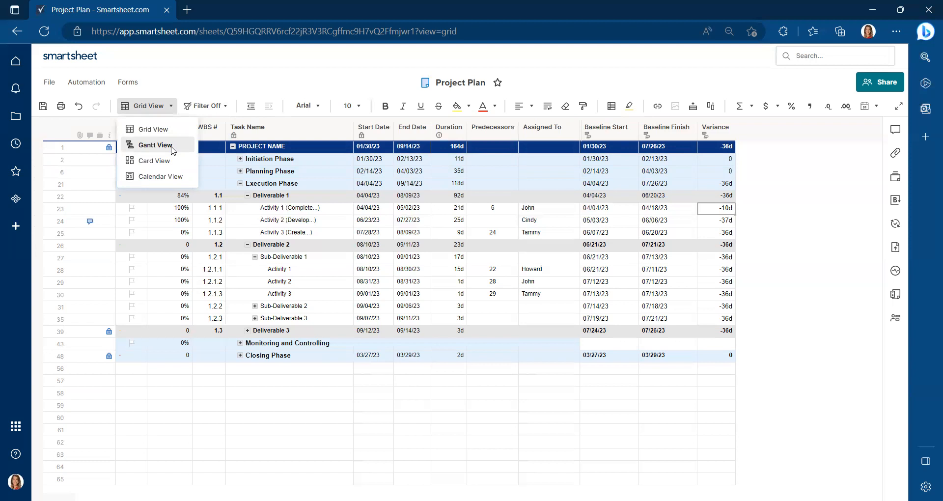
left_click(154, 145)
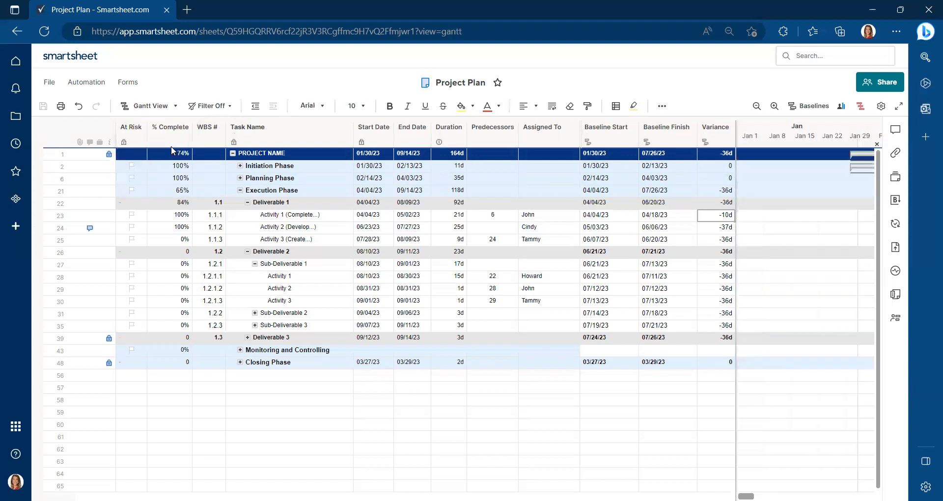
left_click(207, 126)
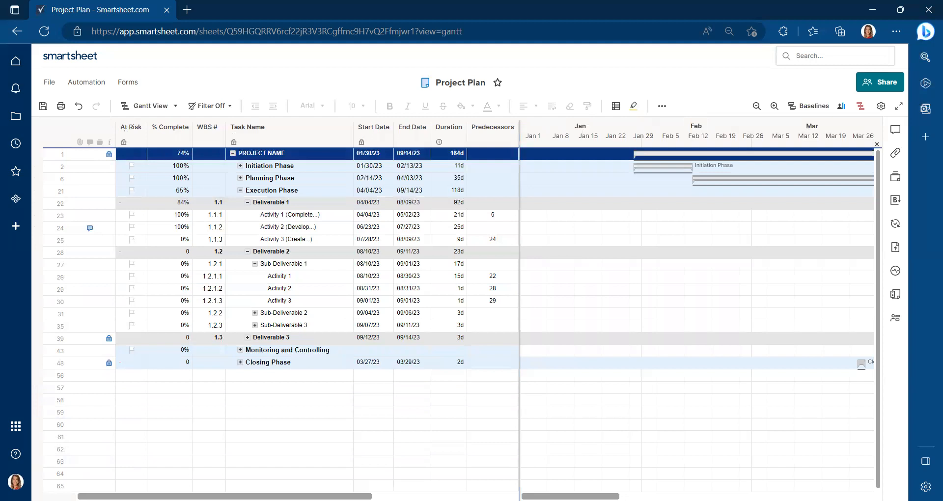
scroll("right", 3)
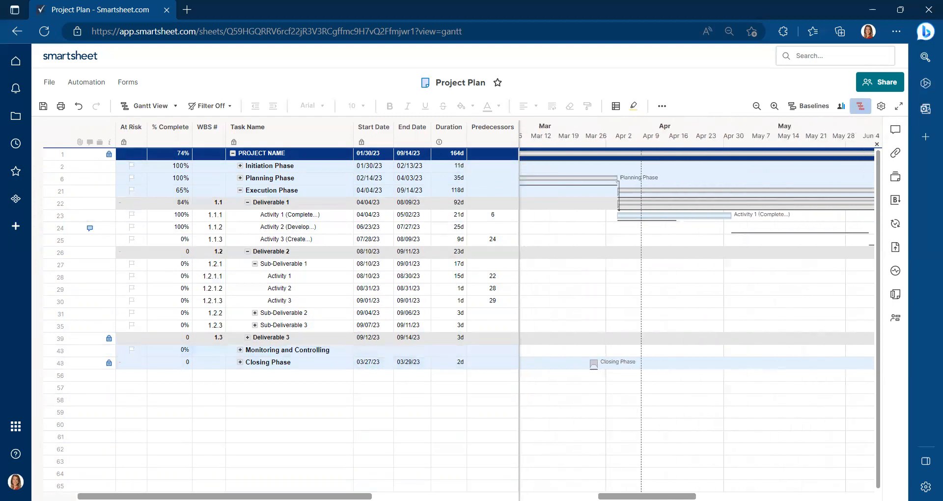
scroll("right", 3)
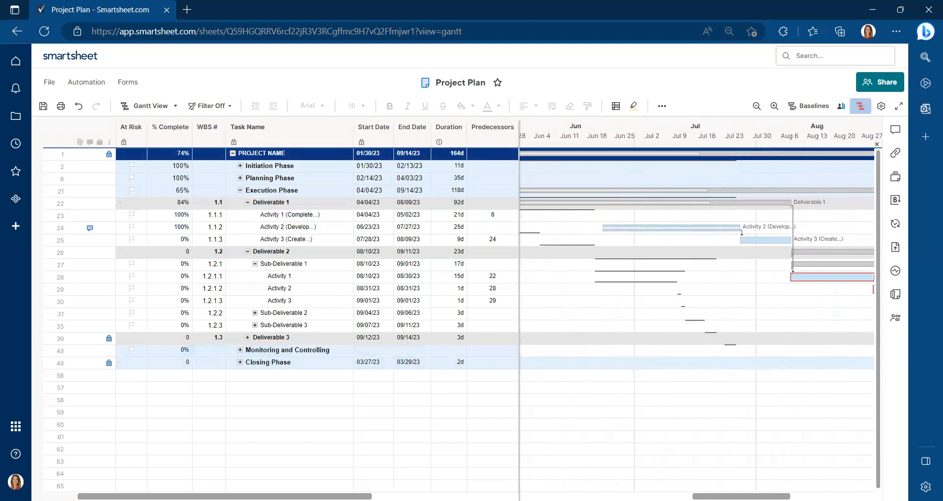
left_click(60, 485)
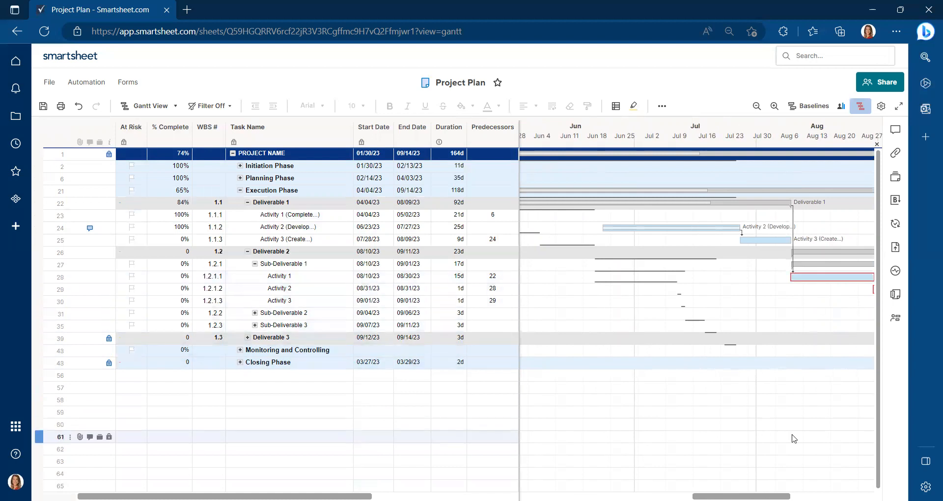
scroll("right", 3)
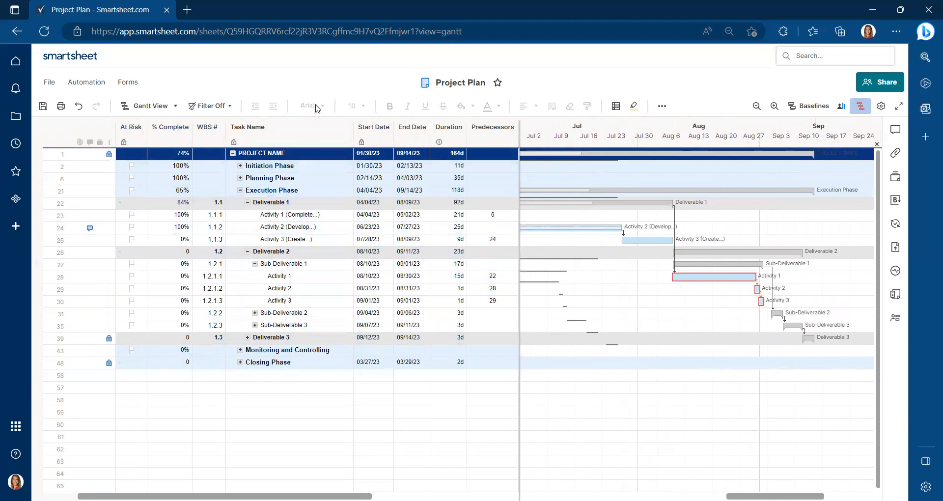
mouse_move(309, 106)
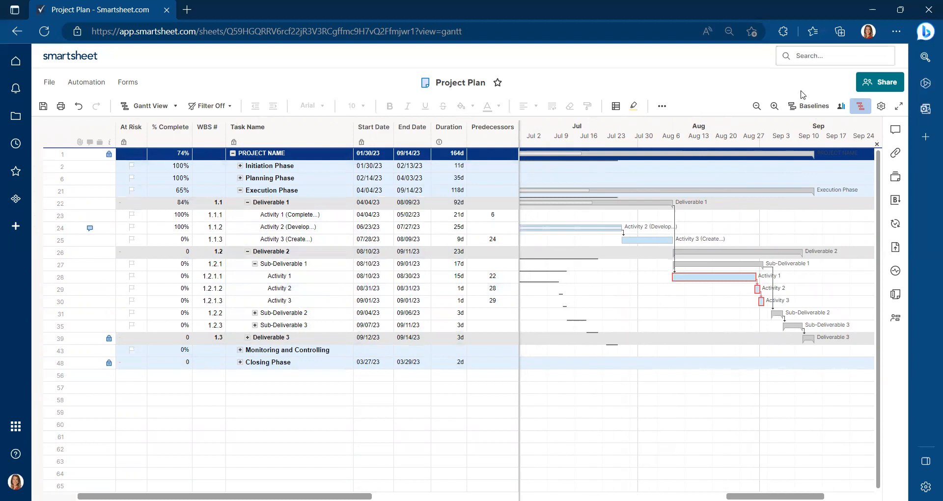
mouse_move(813, 106)
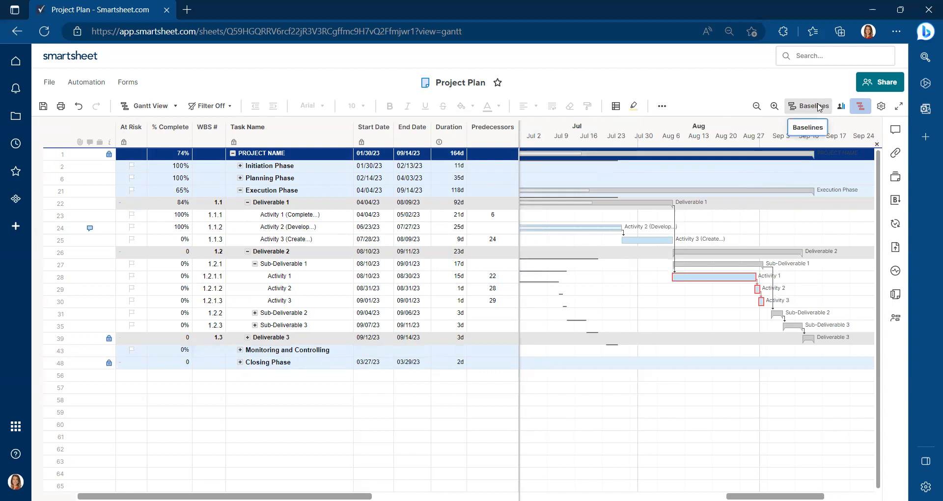
Step: Bring up the project's Baselines summary showing 36 days of variance
left_click(812, 106)
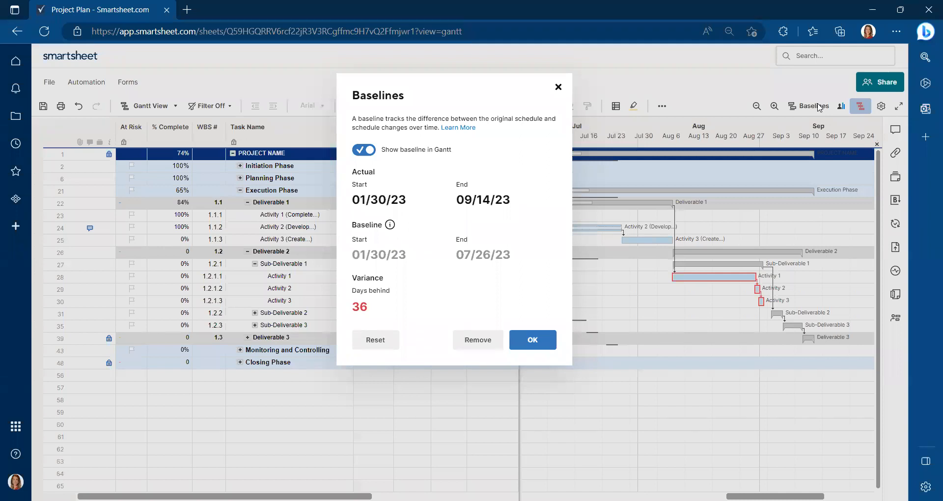
mouse_move(350, 297)
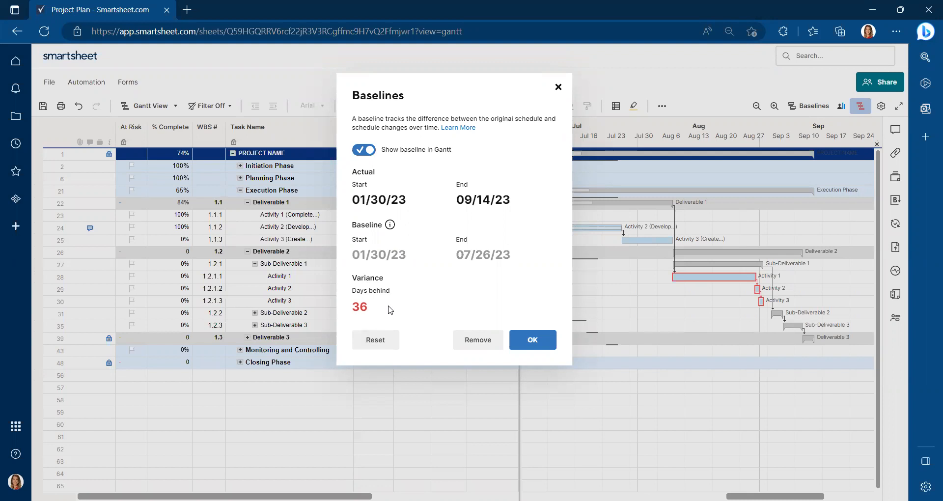
mouse_move(370, 315)
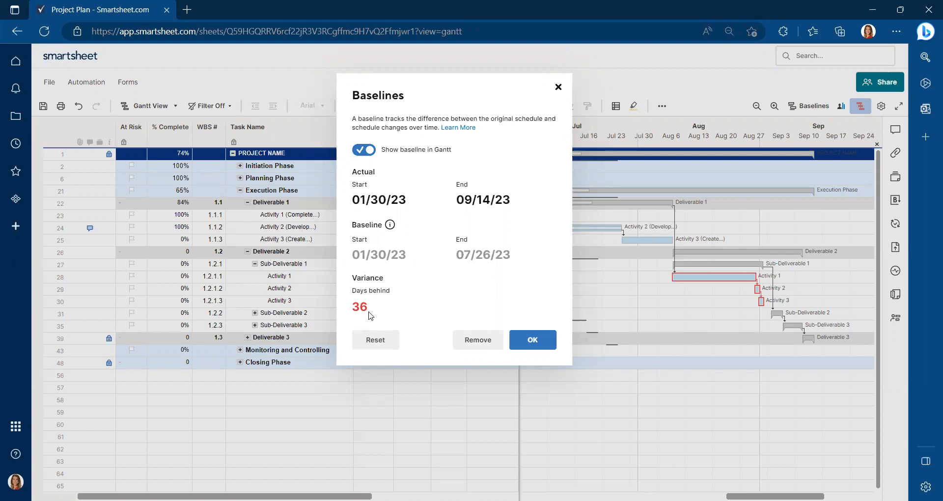
mouse_move(374, 288)
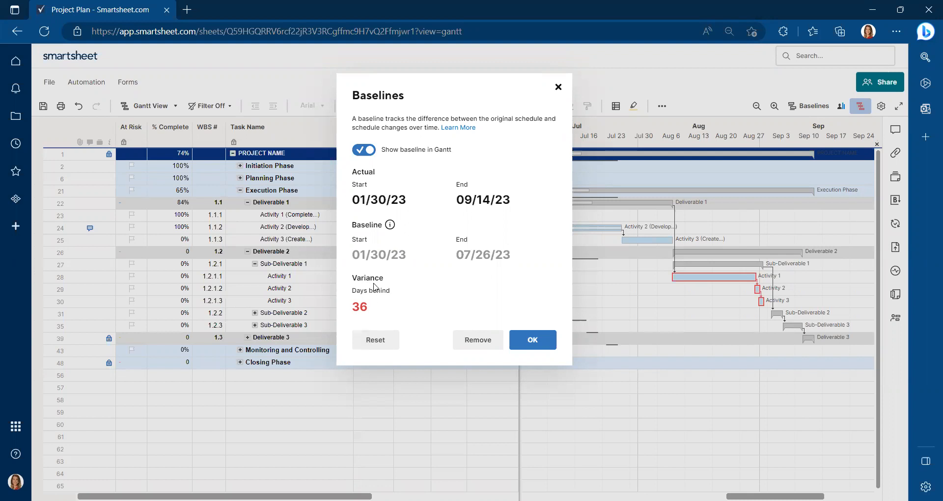
mouse_move(374, 318)
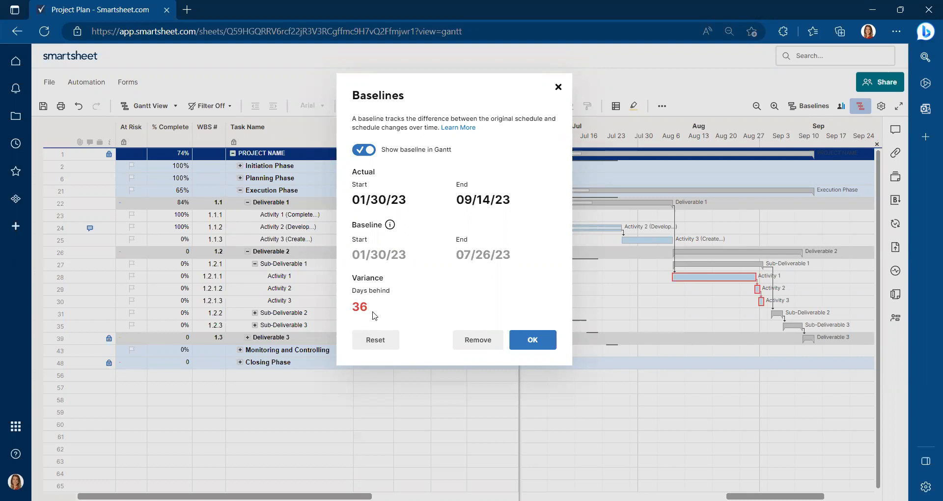
mouse_move(371, 266)
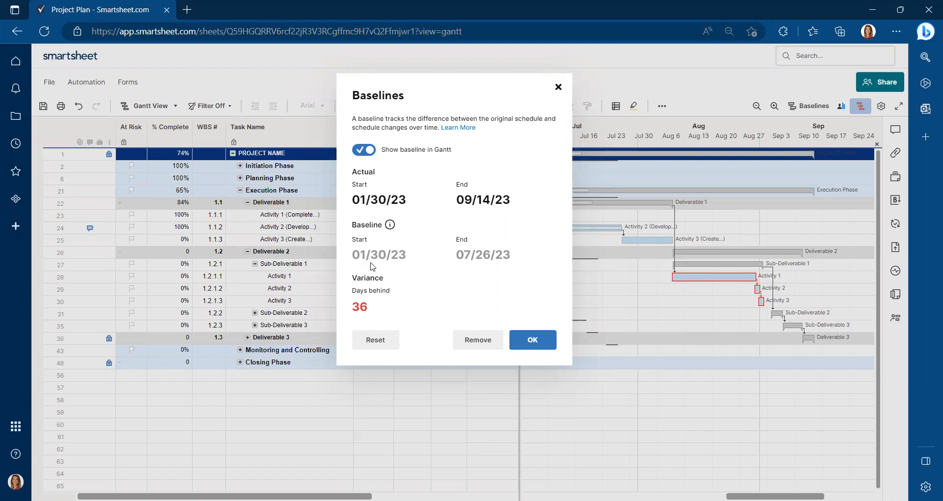
mouse_move(371, 266)
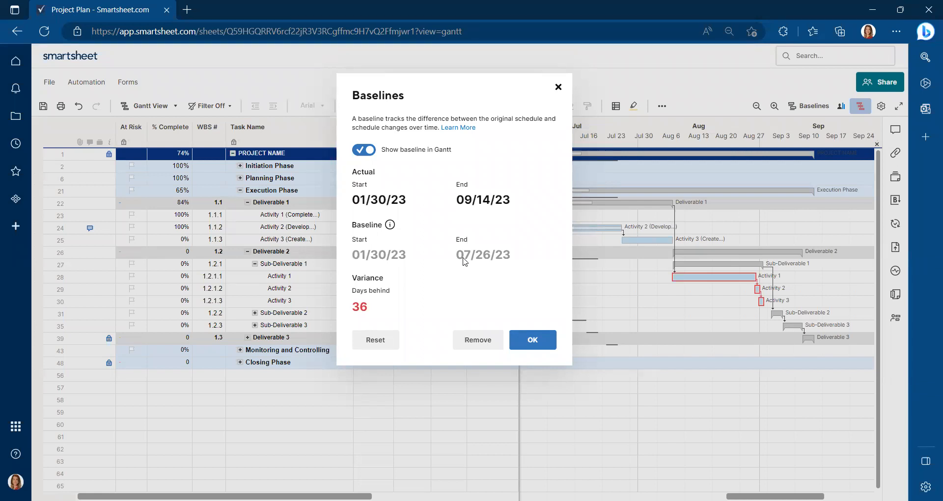
mouse_move(515, 263)
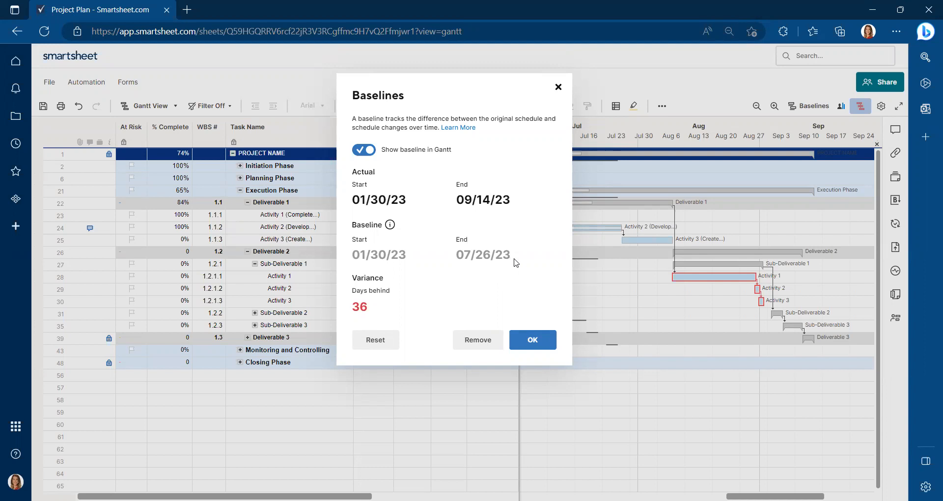
mouse_move(360, 187)
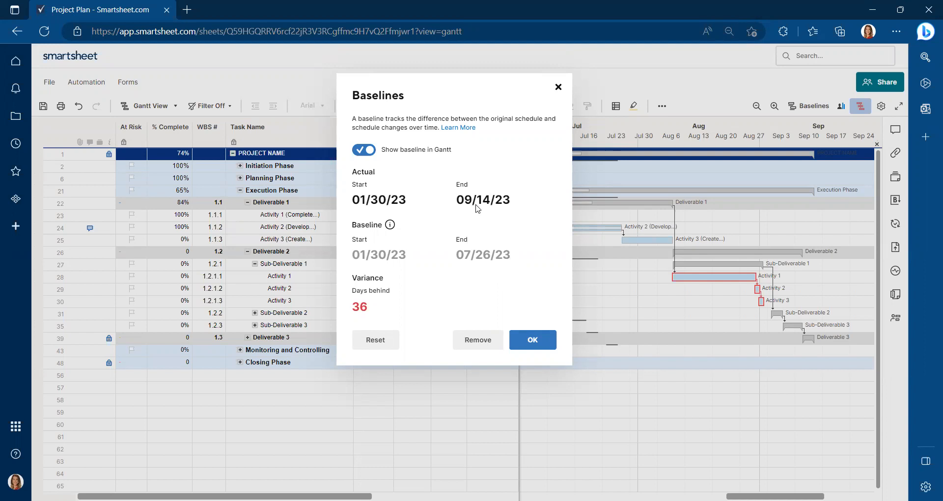
mouse_move(507, 210)
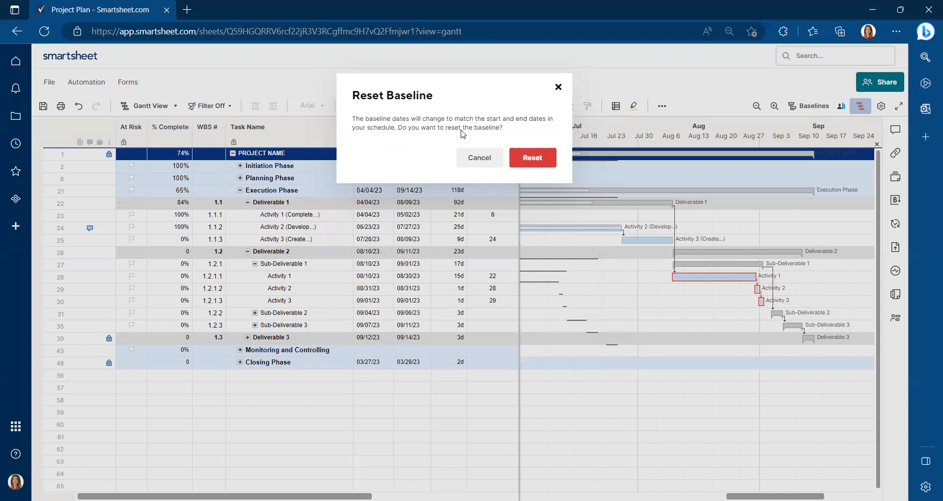
mouse_move(530, 127)
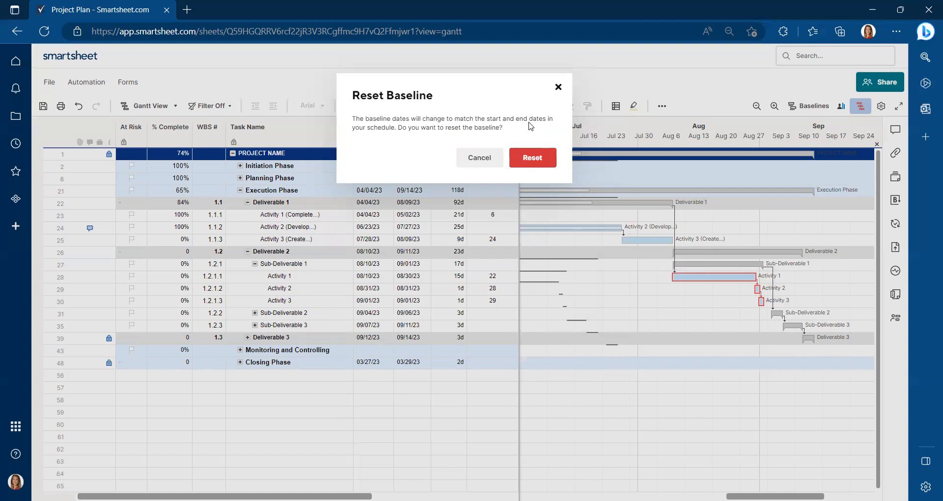
Step: Confirm resetting the baseline to the current schedule dates
left_click(531, 157)
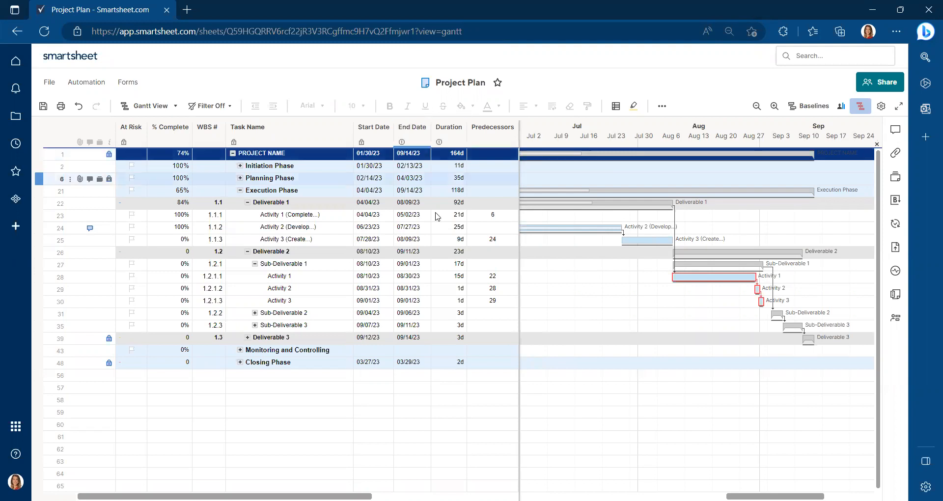
mouse_move(414, 215)
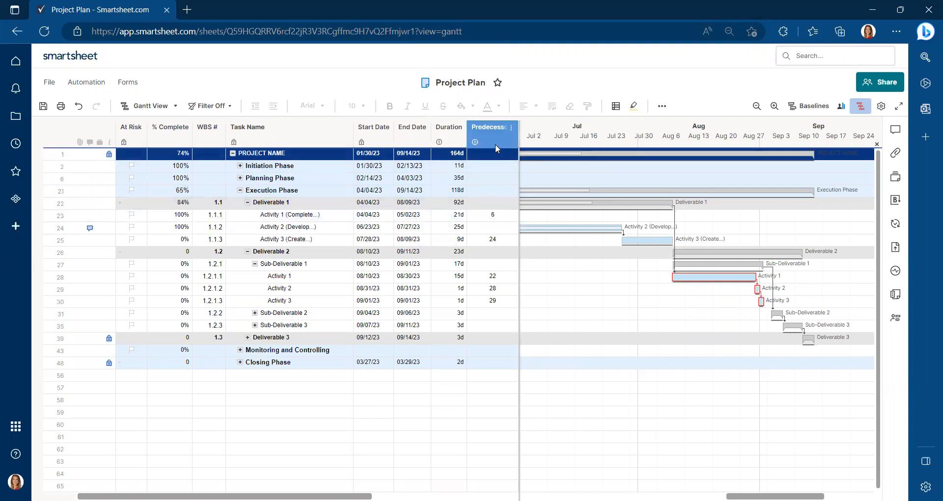
mouse_move(428, 105)
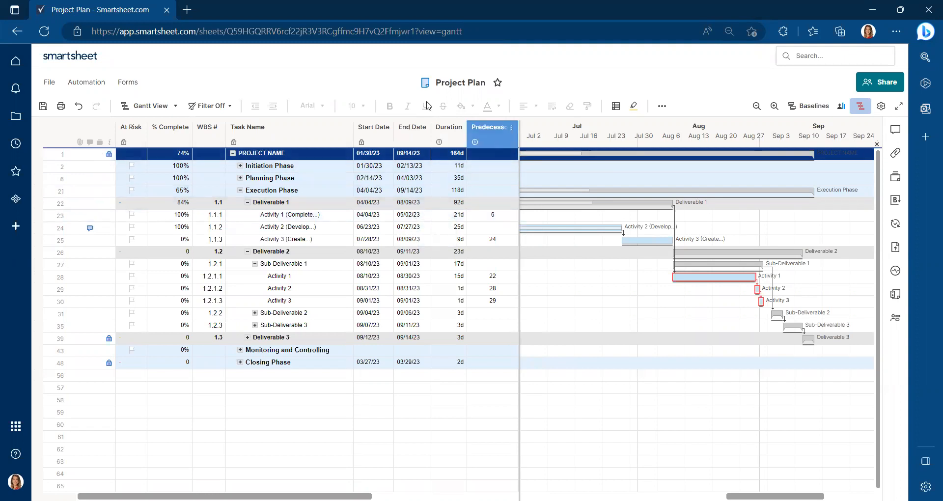
left_click(148, 105)
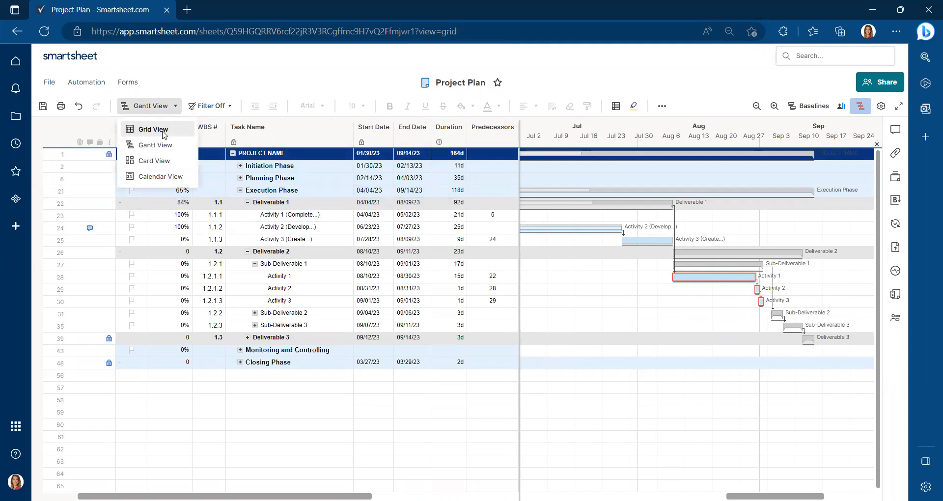
Step: Switch to Grid view and inspect Activity rows, Baseline Start/Finish and Variance columns reading 0
left_click(154, 128)
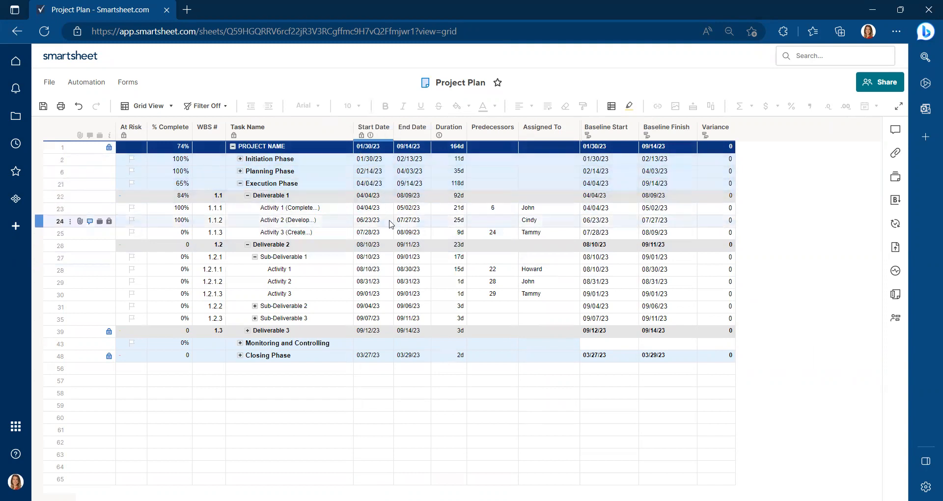
left_click(288, 207)
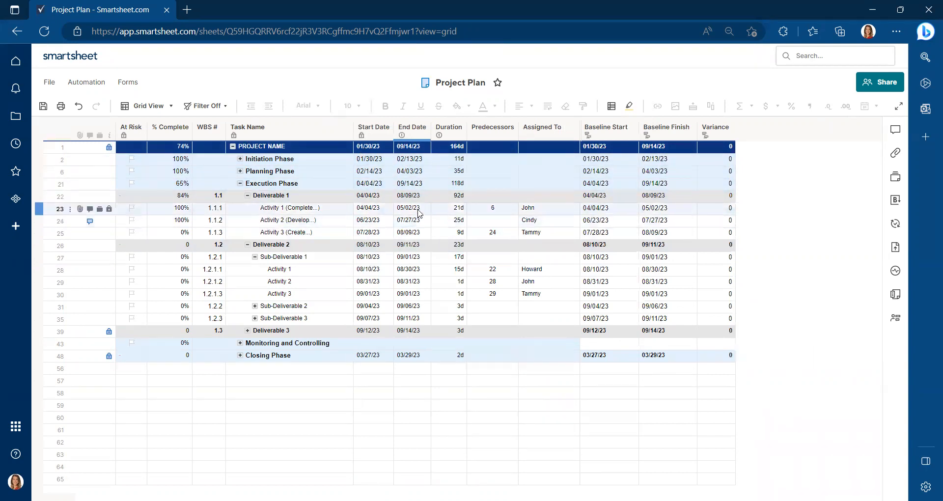
left_click(448, 207)
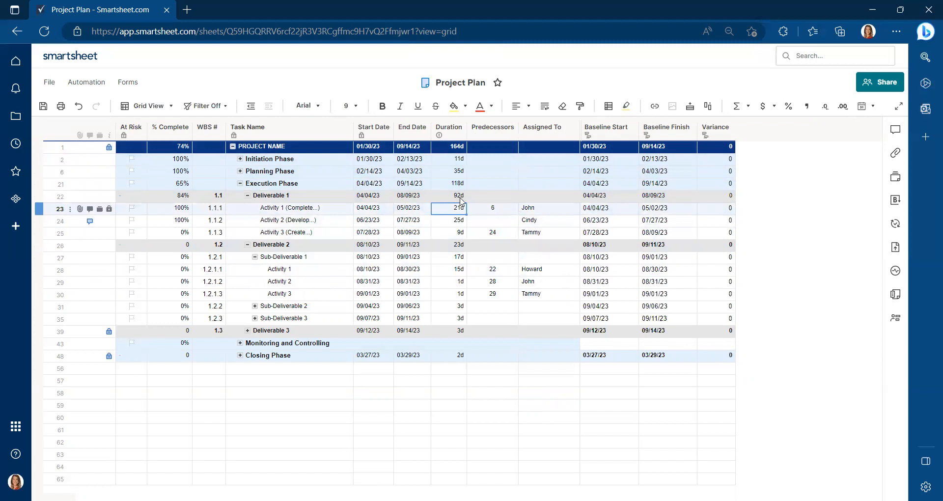
left_click(466, 232)
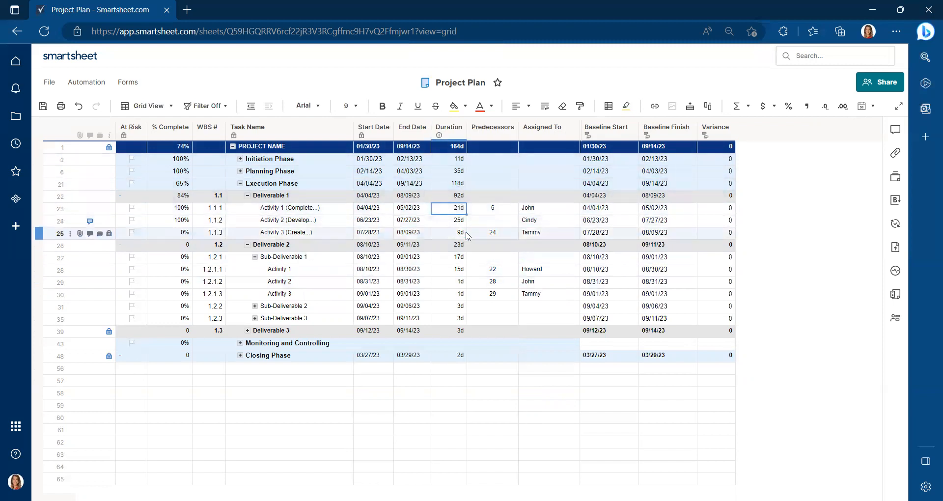
left_click(604, 127)
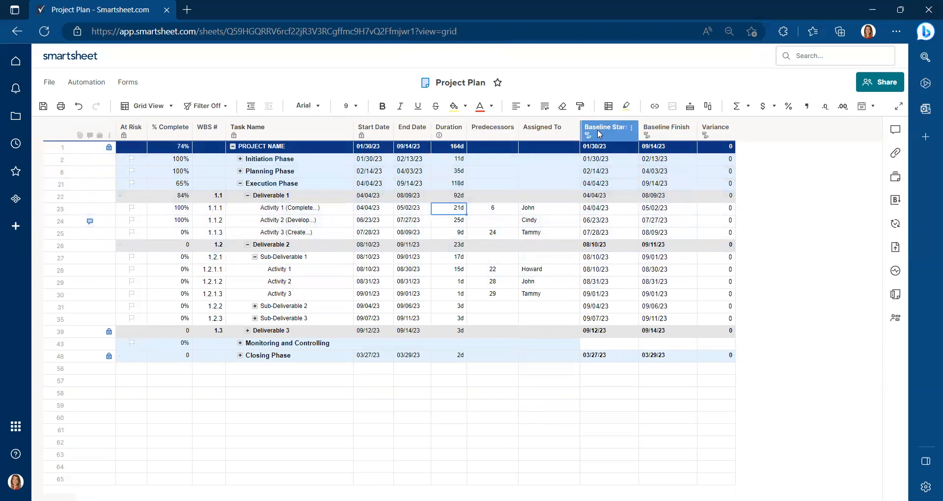
left_click(665, 126)
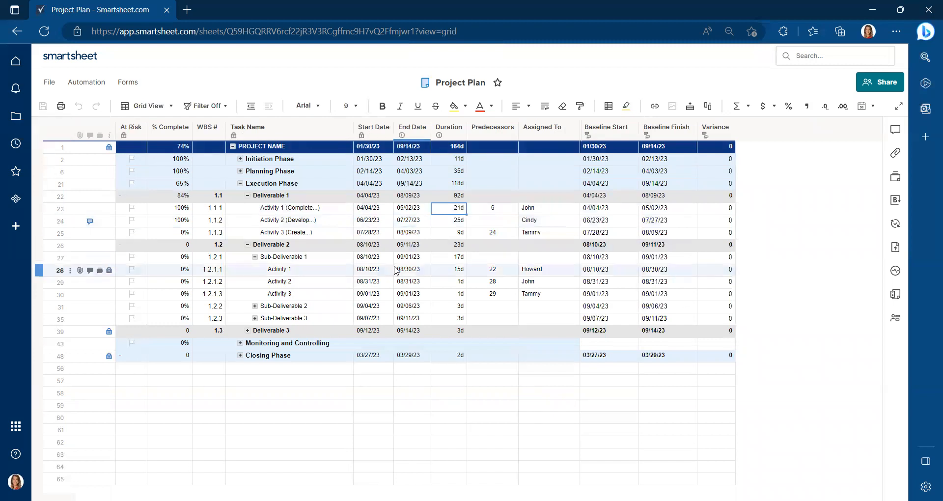
mouse_move(408, 269)
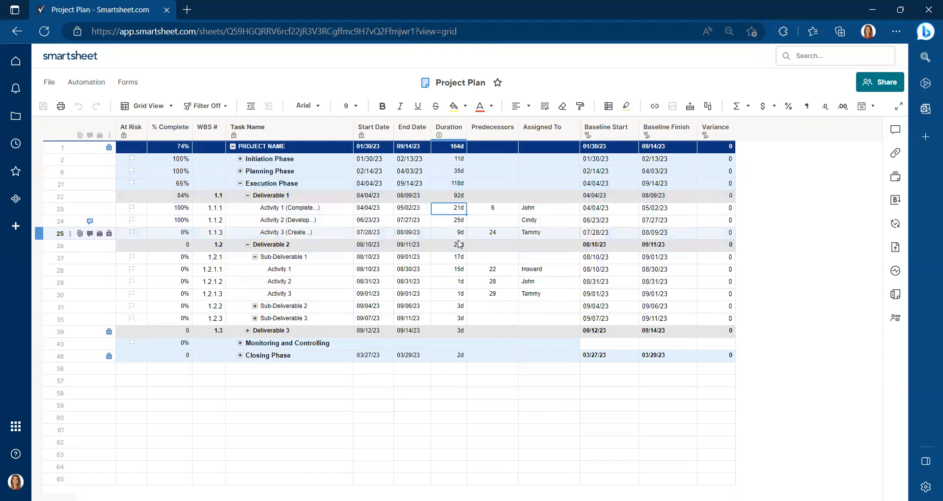
Step: Set Activity 3's duration to 11d, giving a -2d variance
left_click(447, 233)
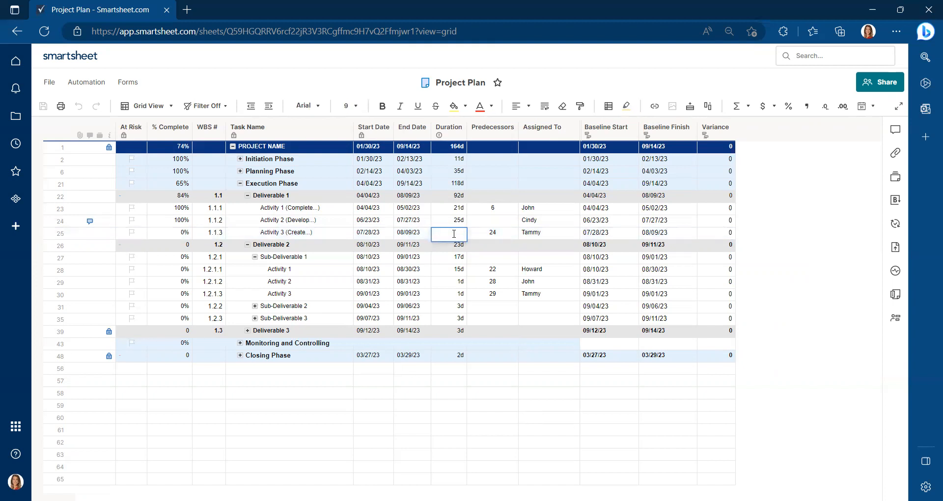
type("11d")
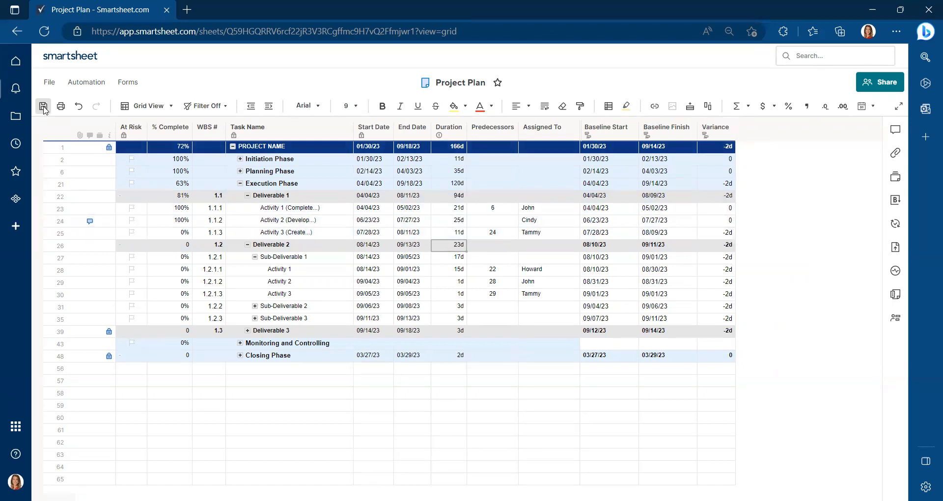
mouse_move(42, 106)
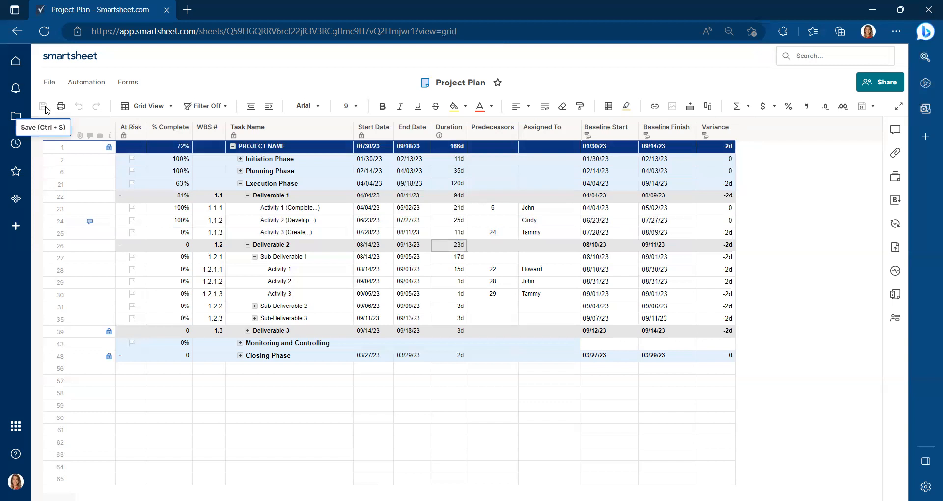